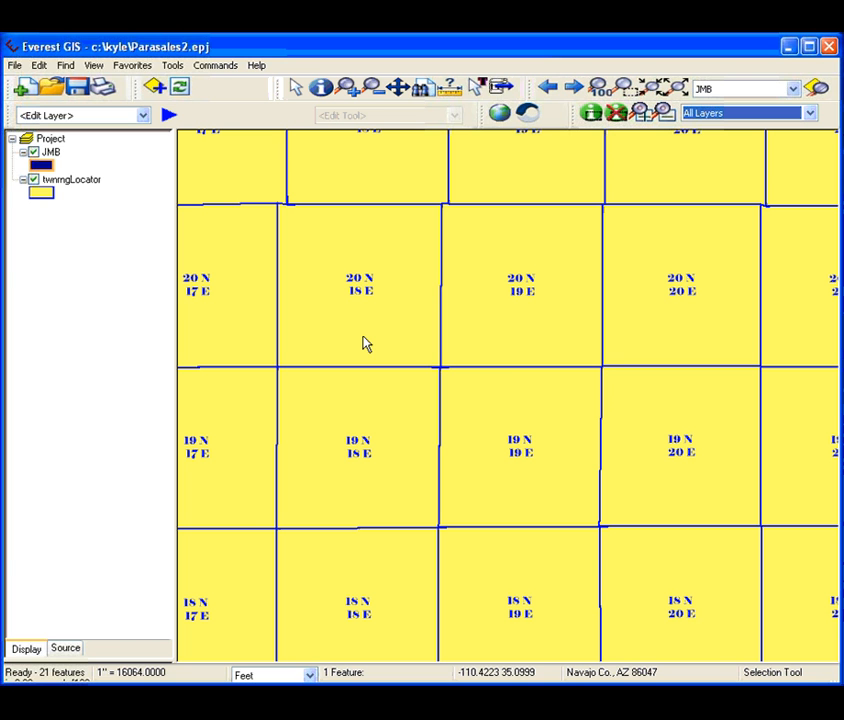
# Show the Annotation Tool palette over the township parcel map
pyautogui.click(476, 88)
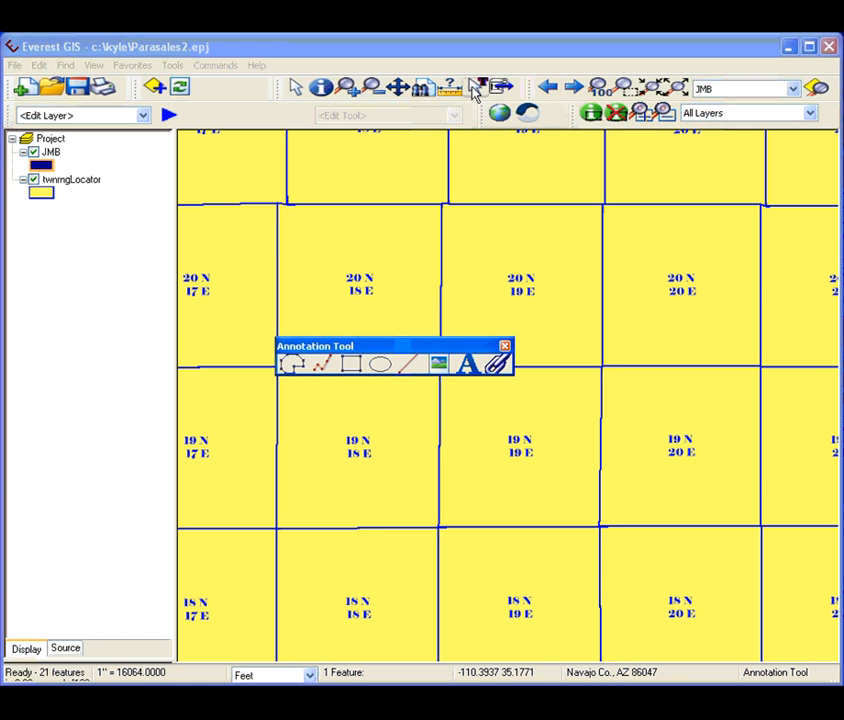
pyautogui.moveTo(396, 290)
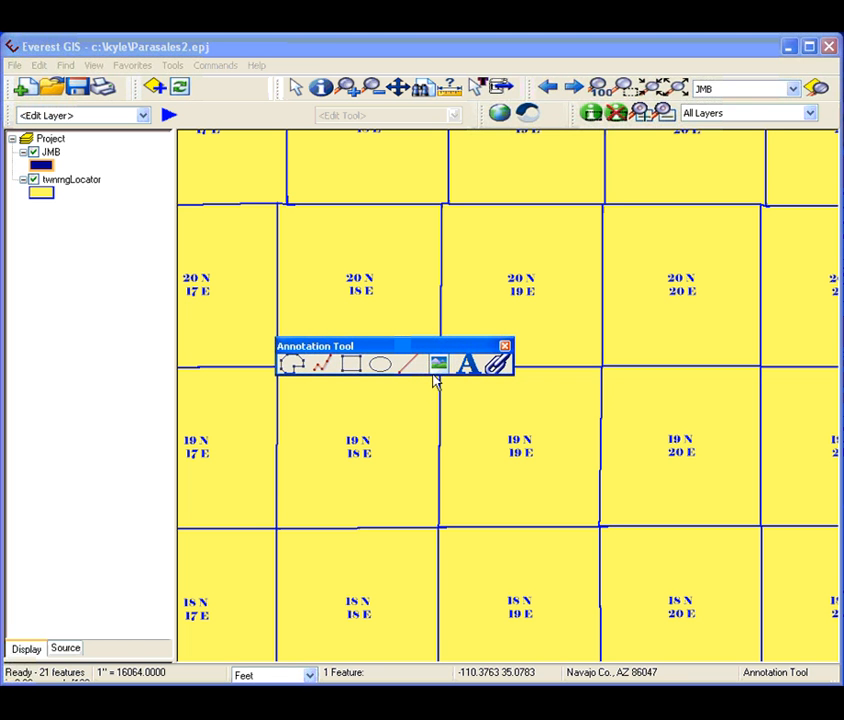
pyautogui.moveTo(264, 364)
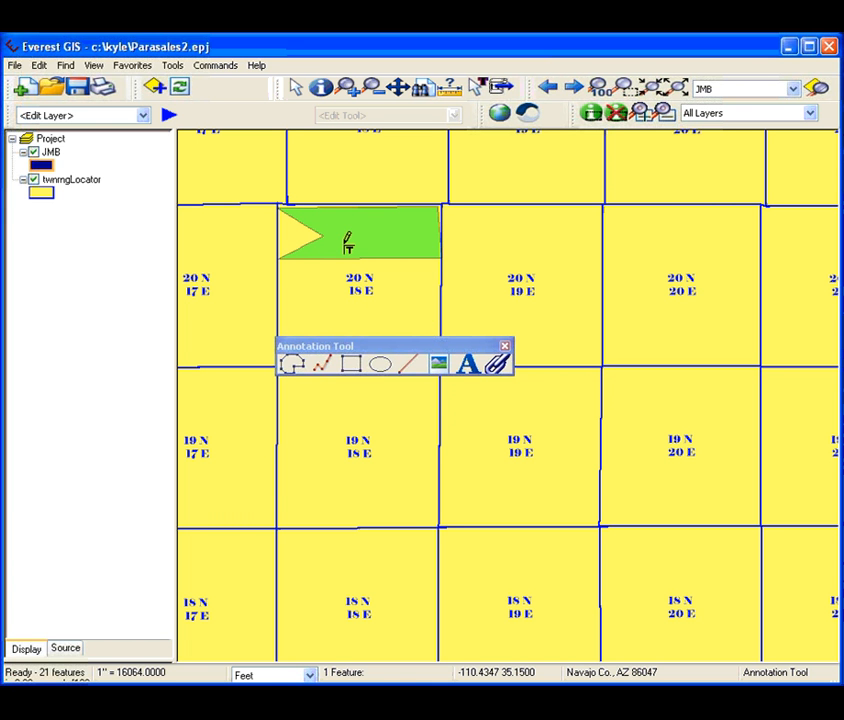
pyautogui.moveTo(344, 248)
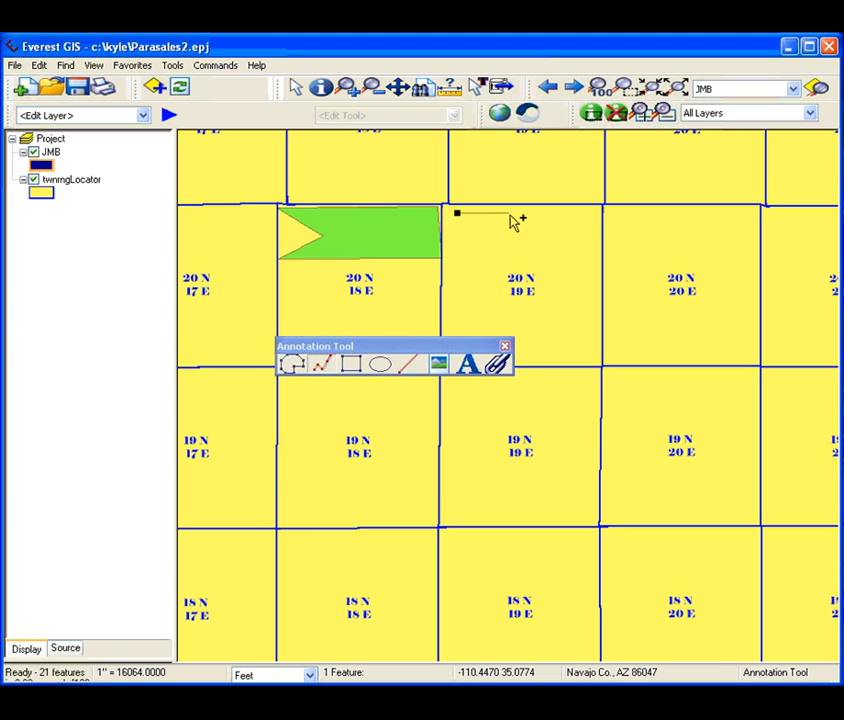
# Sketch a wavy polyline in parcel 20 N 19 E and drag the green rectangle down into 19 N 20 E
pyautogui.moveTo(456, 212); pyautogui.dragTo(576, 268)
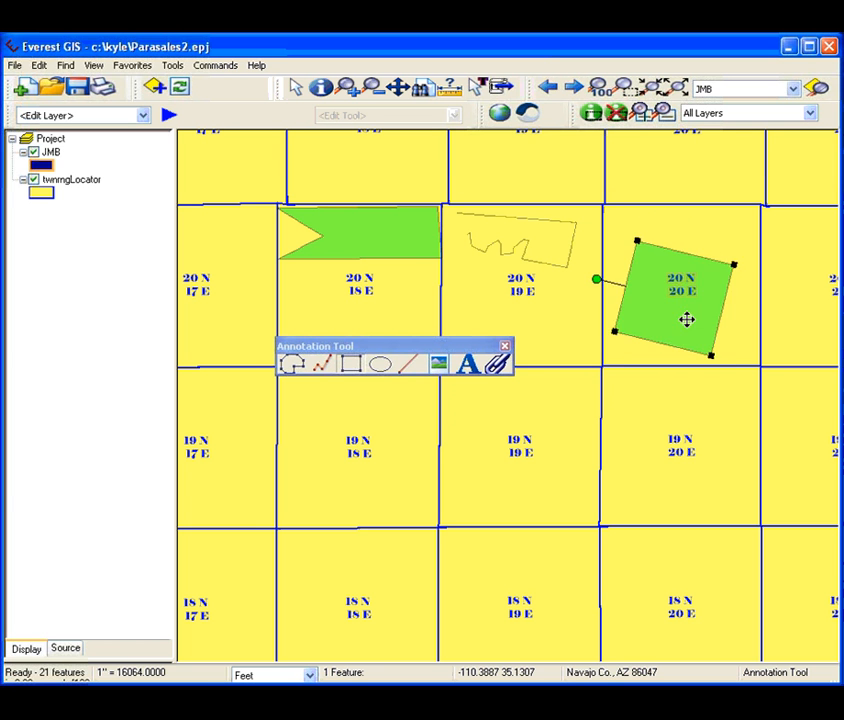
pyautogui.moveTo(688, 320); pyautogui.dragTo(684, 440)
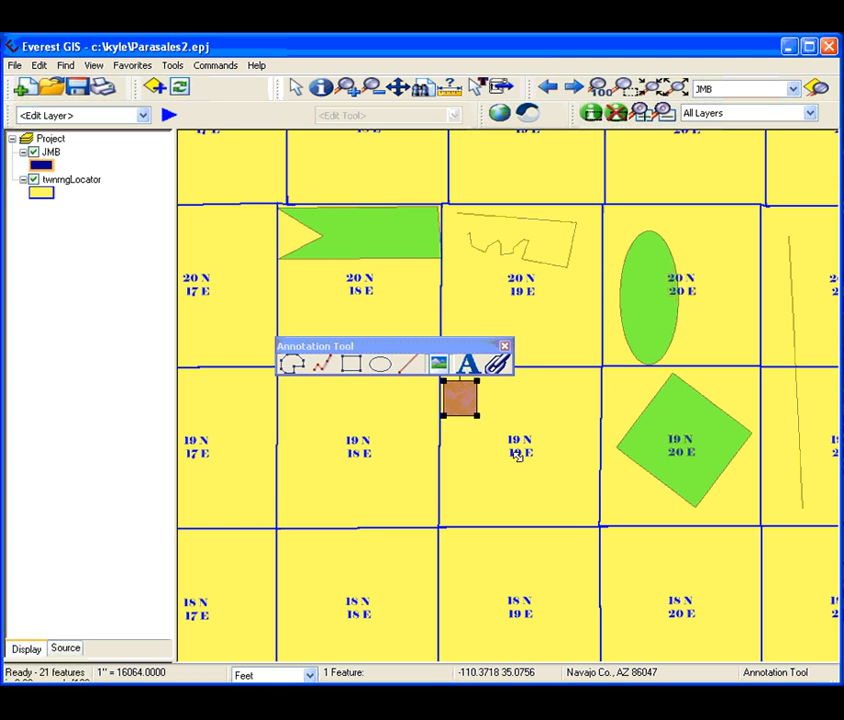
# Load the Landpro Corp logo picture into the image box via its context menu
pyautogui.rightClick(516, 430)
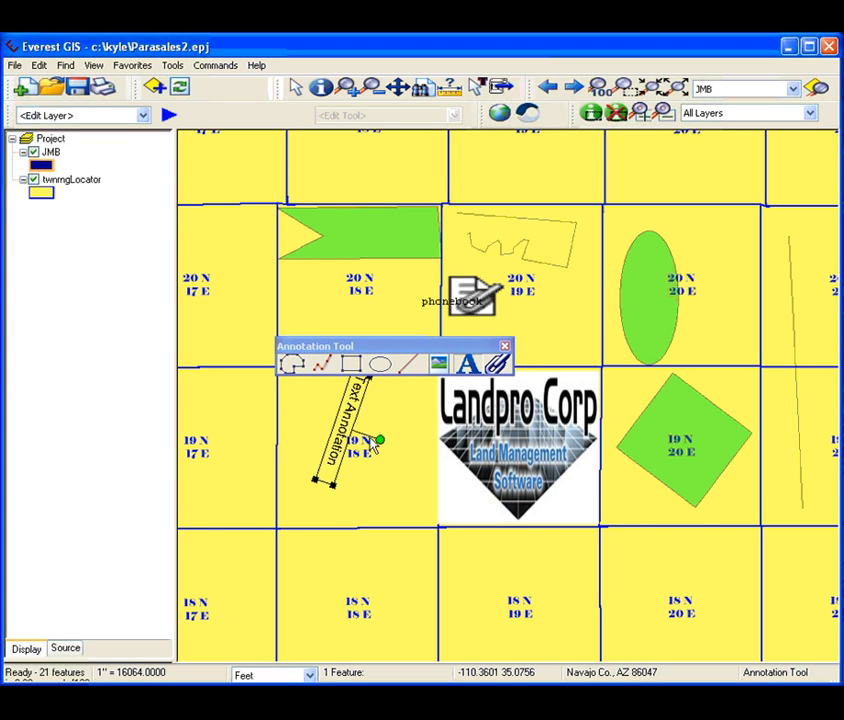
# Set the text annotation's fill to solid blue in its Properties and apply the new styling
pyautogui.rightClick(360, 430)
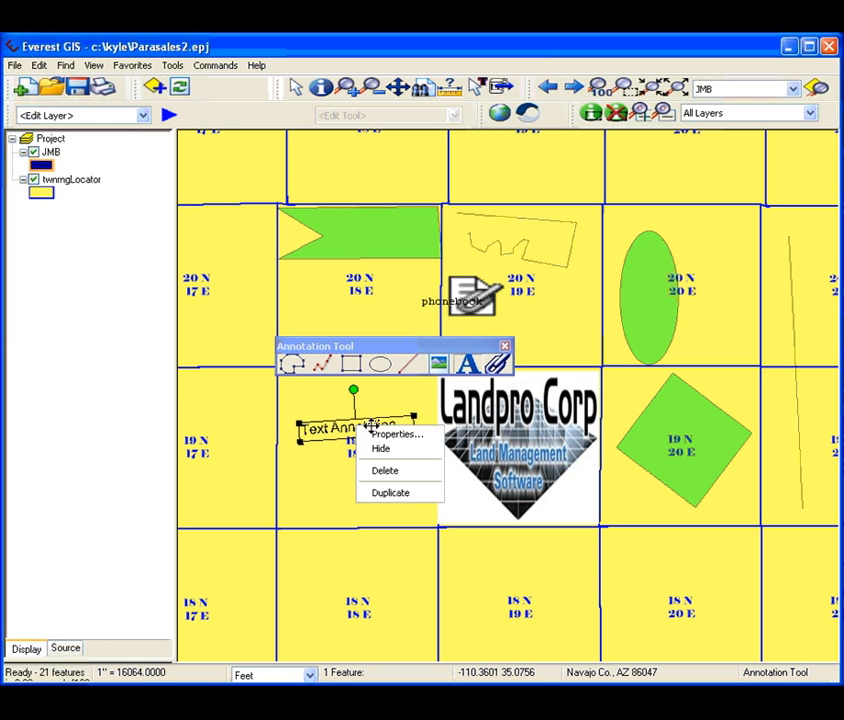
pyautogui.click(398, 432)
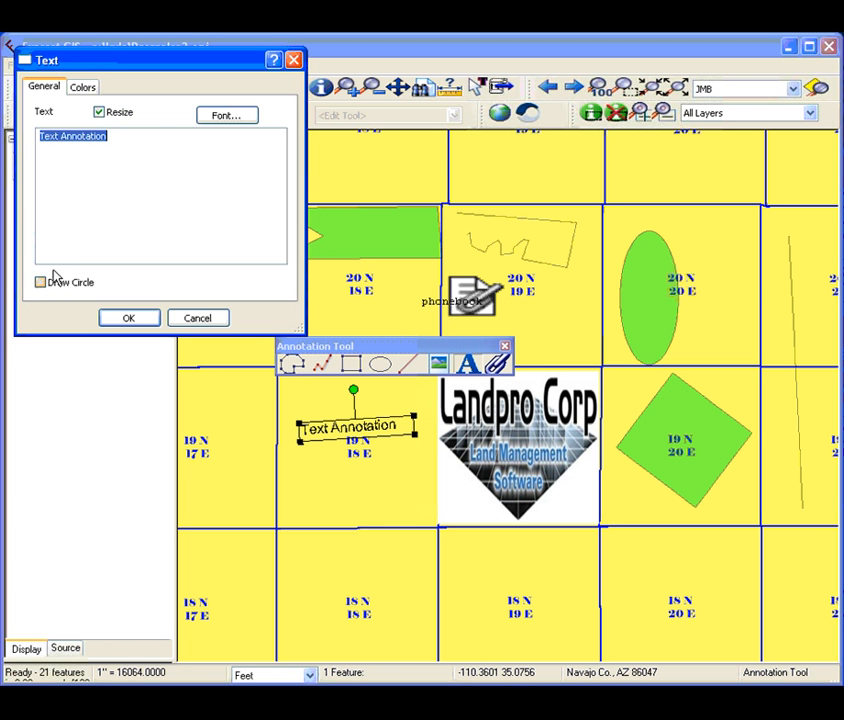
pyautogui.click(82, 88)
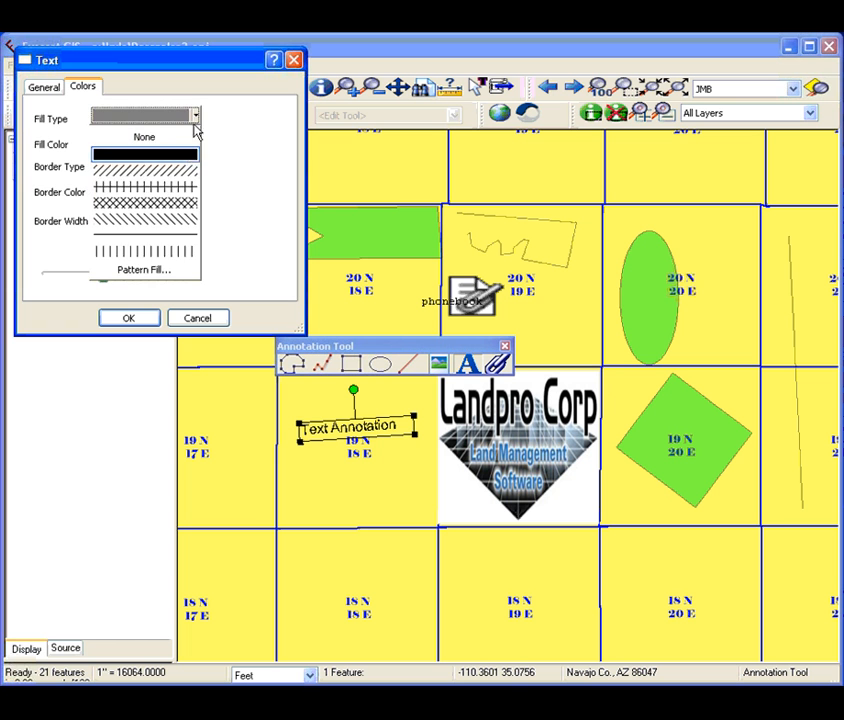
pyautogui.click(196, 142)
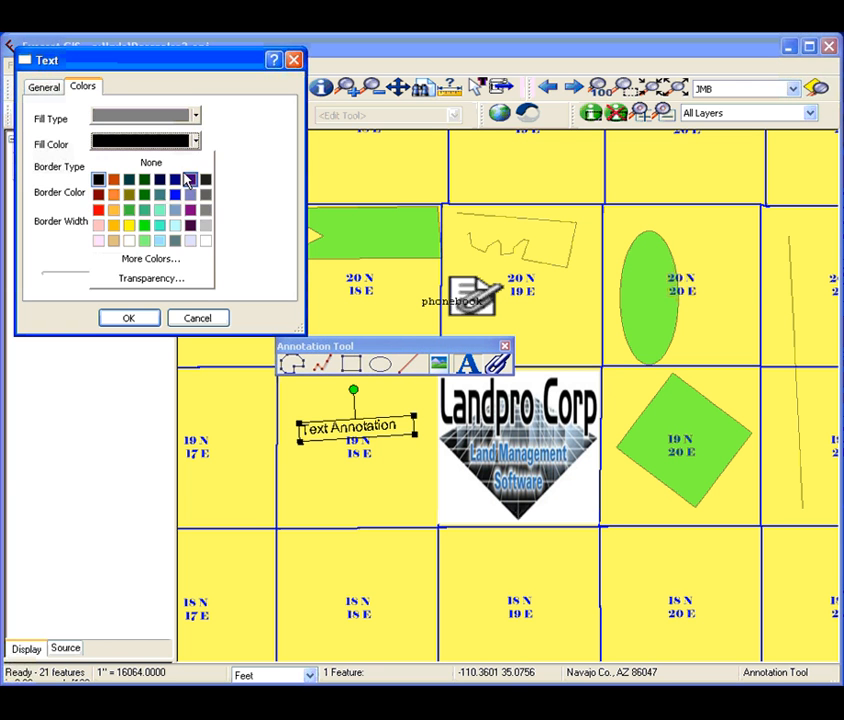
pyautogui.click(44, 88)
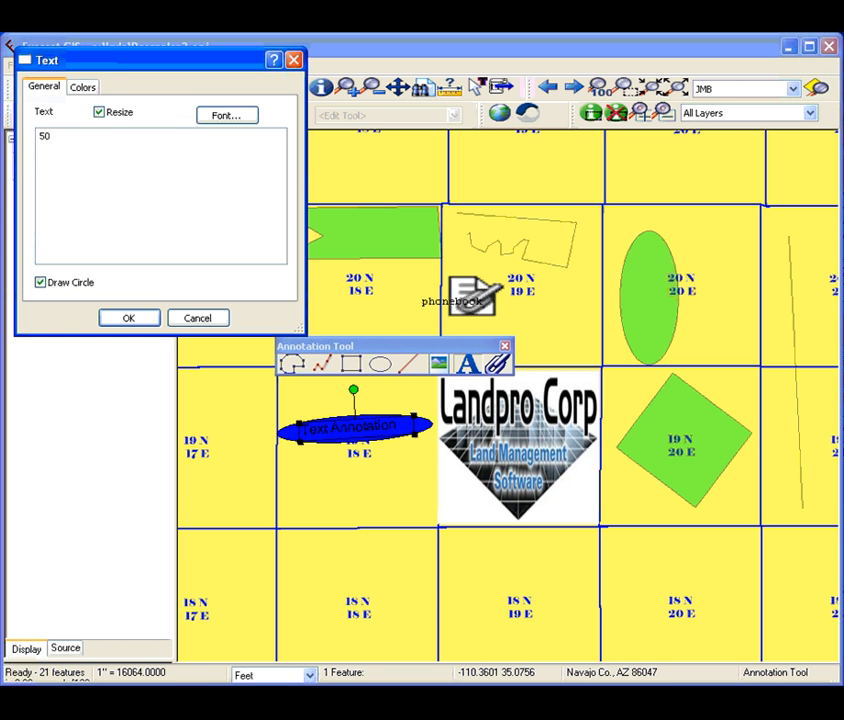
pyautogui.click(128, 316)
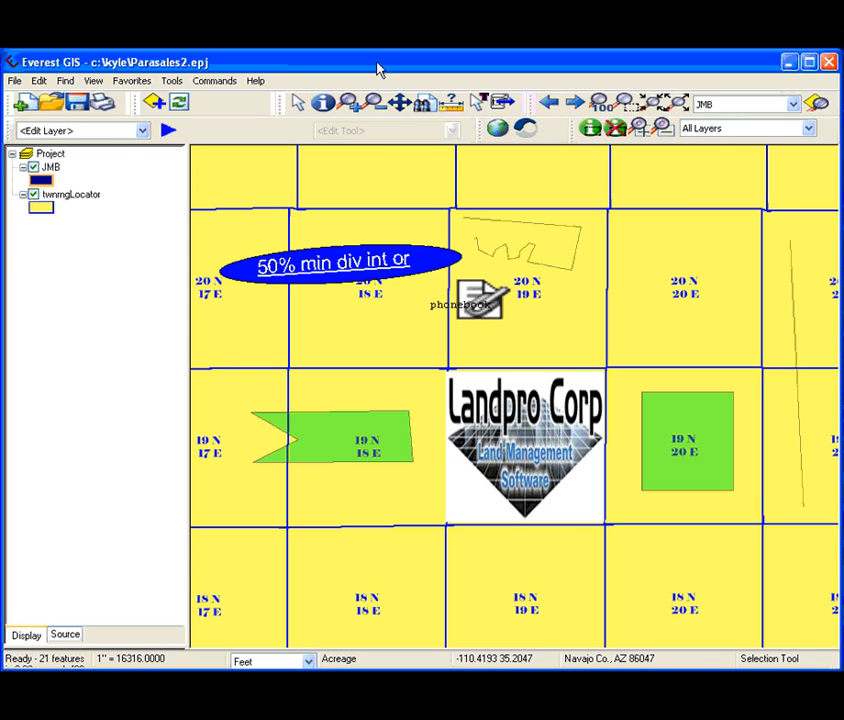